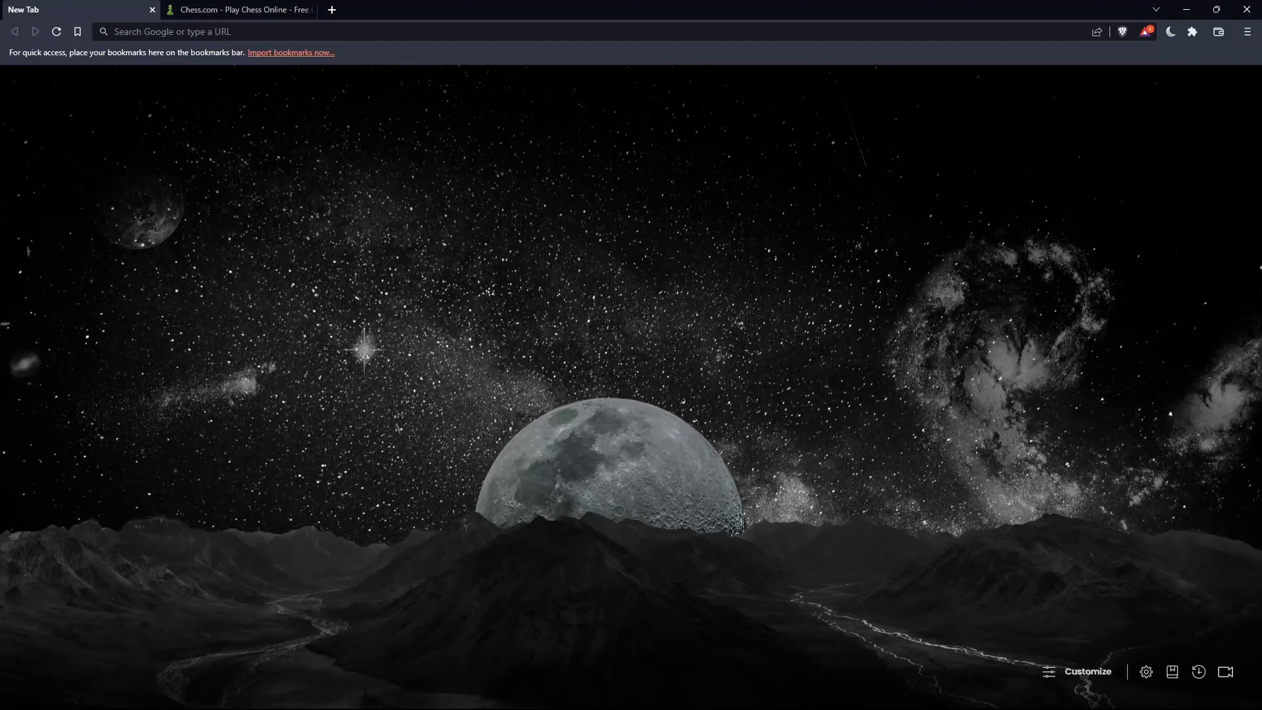
mouse_move(416, 346)
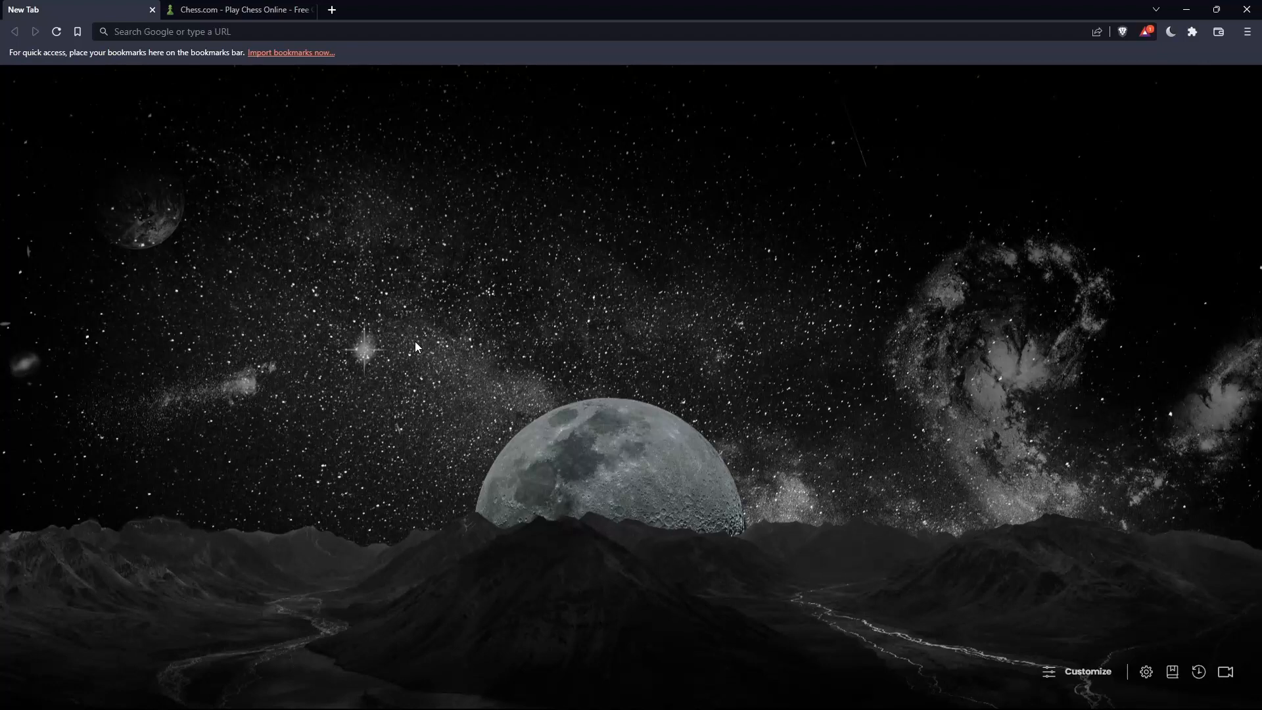
mouse_move(518, 302)
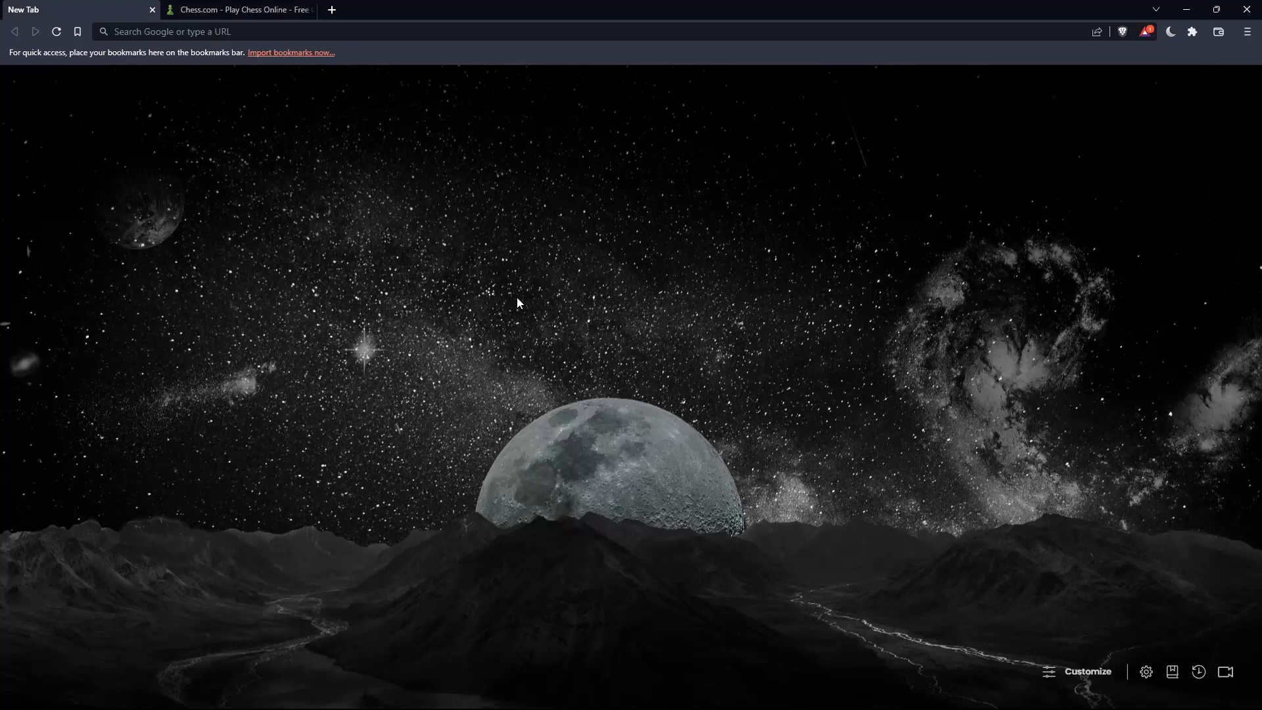
mouse_move(518, 304)
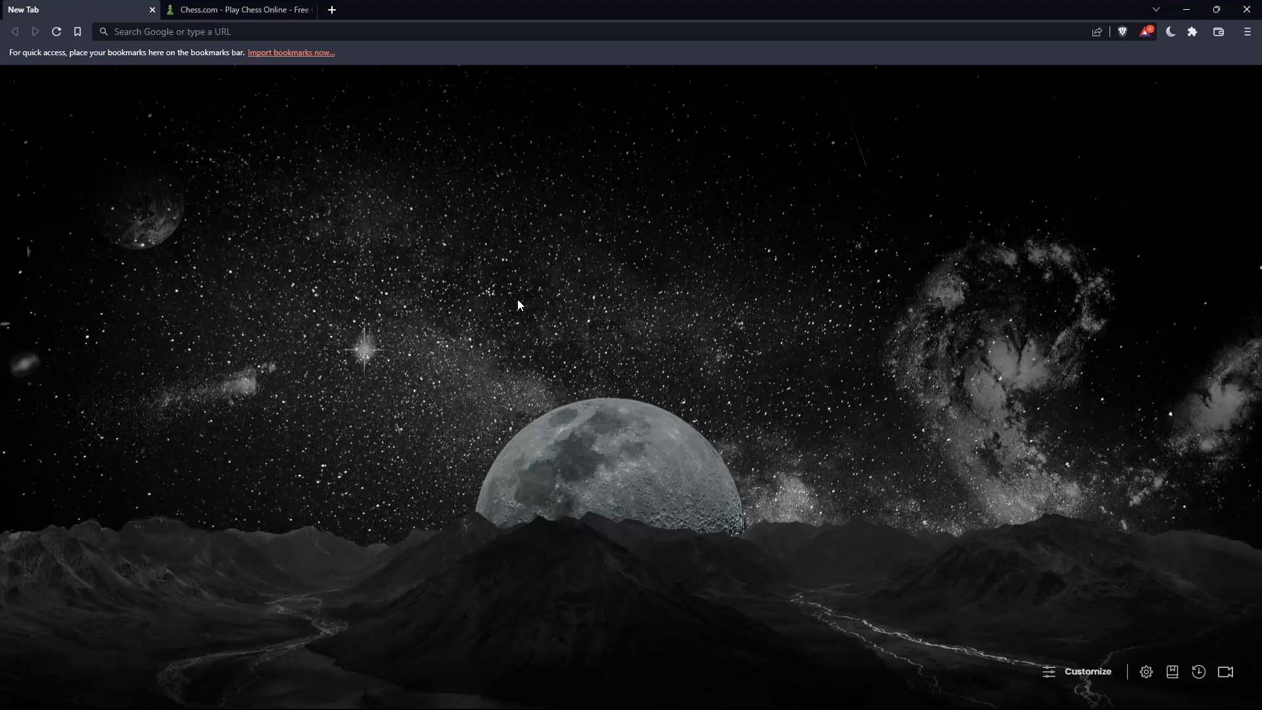
mouse_move(500, 283)
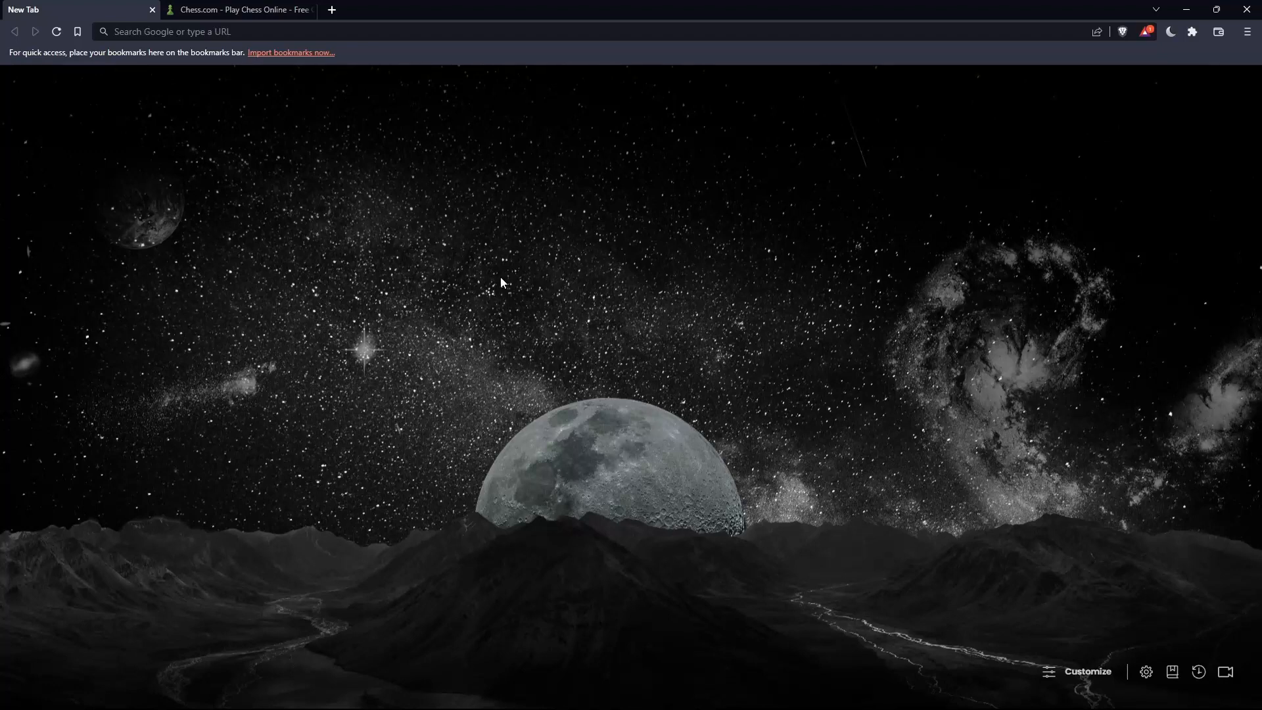
mouse_move(582, 259)
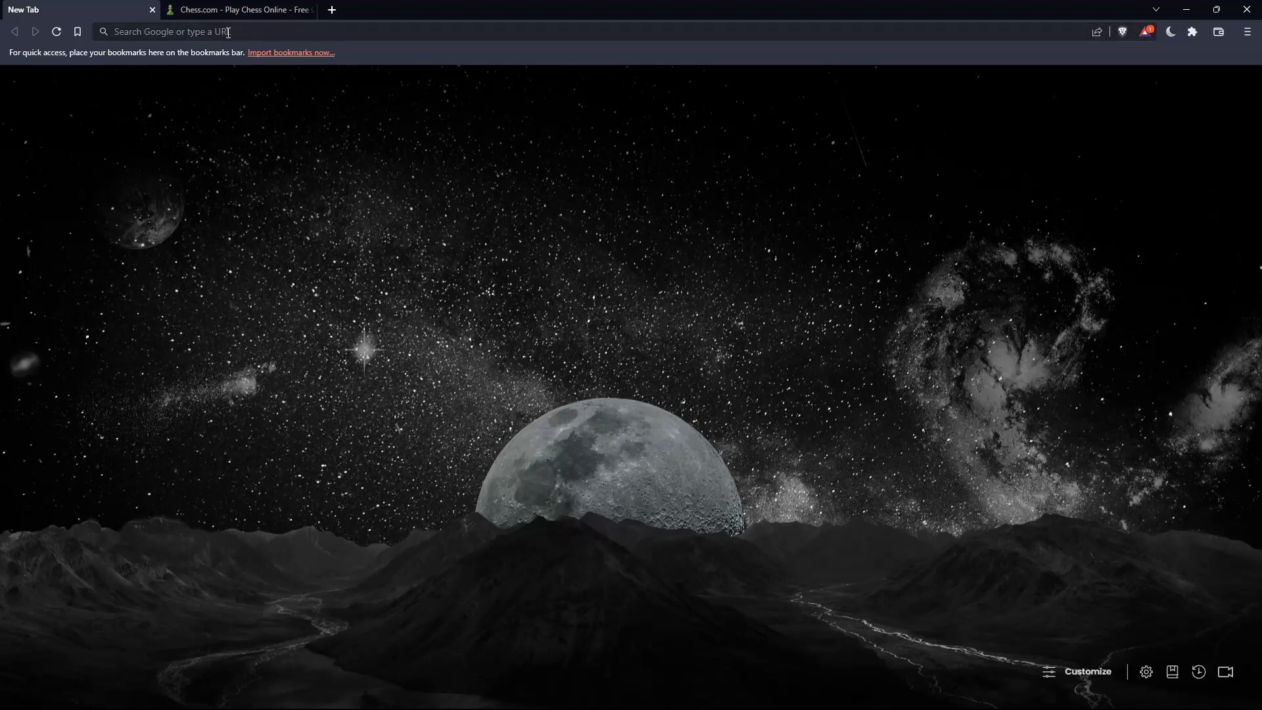
Step: Go to chess.com and bring up the Log In page from the sidebar
text(chess.com)
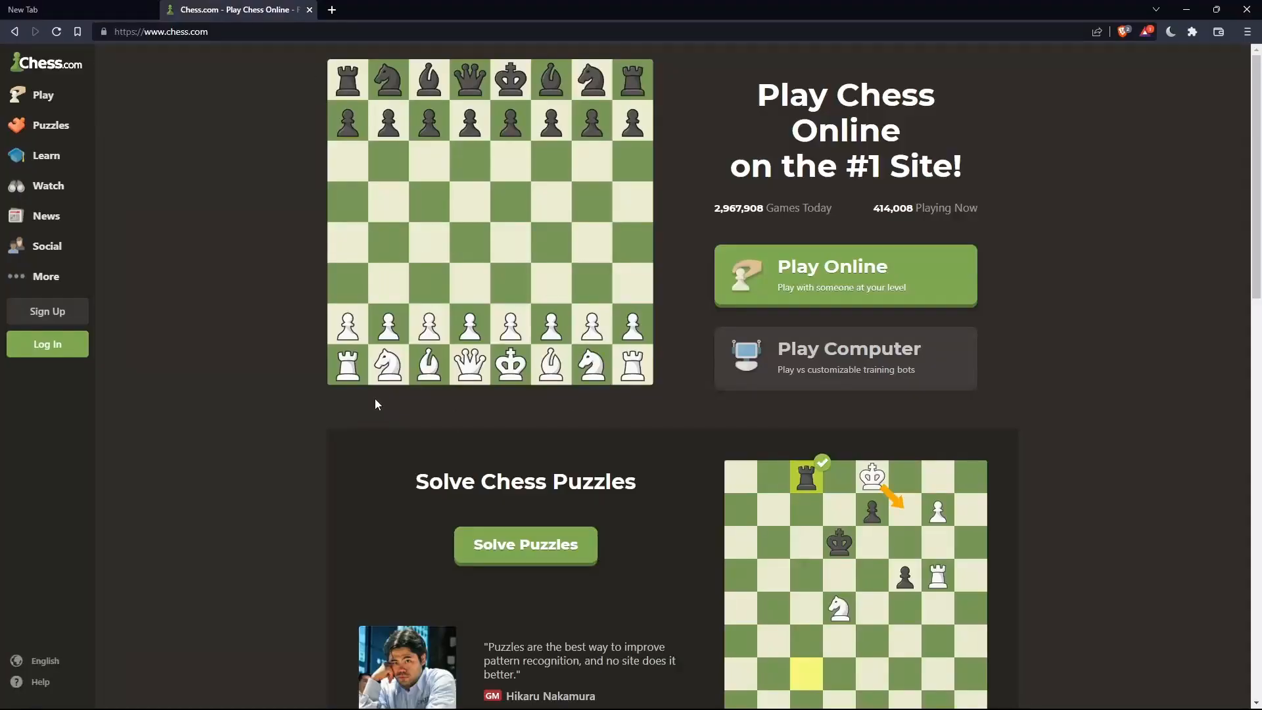
mouse_move(217, 268)
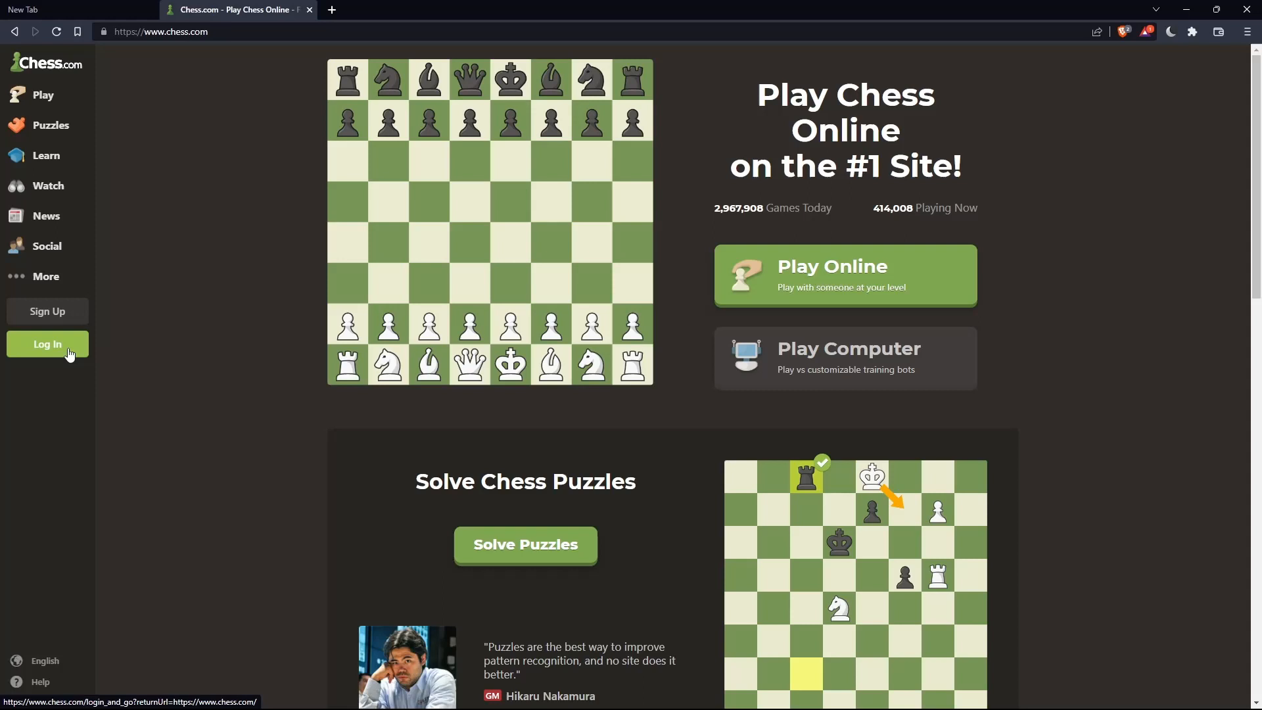
click(48, 343)
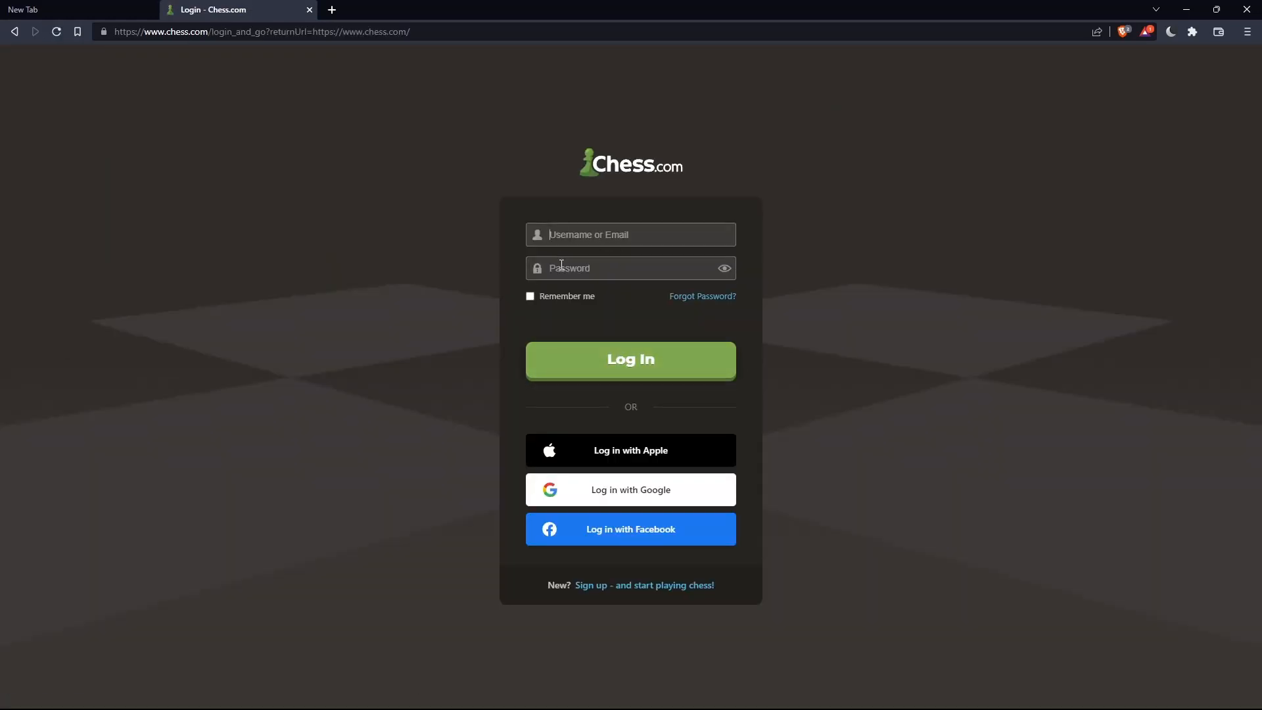
Step: Leave the login page and land back on the Chess.com home page
click(529, 296)
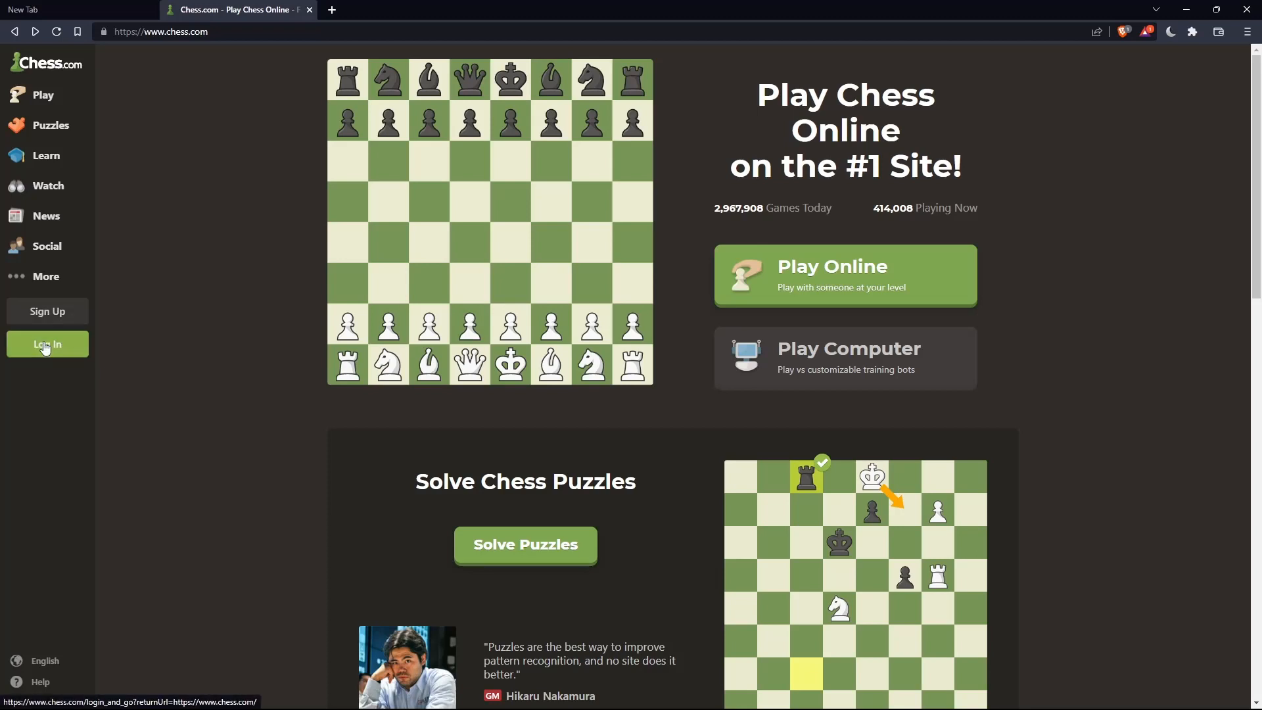
Step: Reach the New Member Registration form with username, email and password fields
click(47, 344)
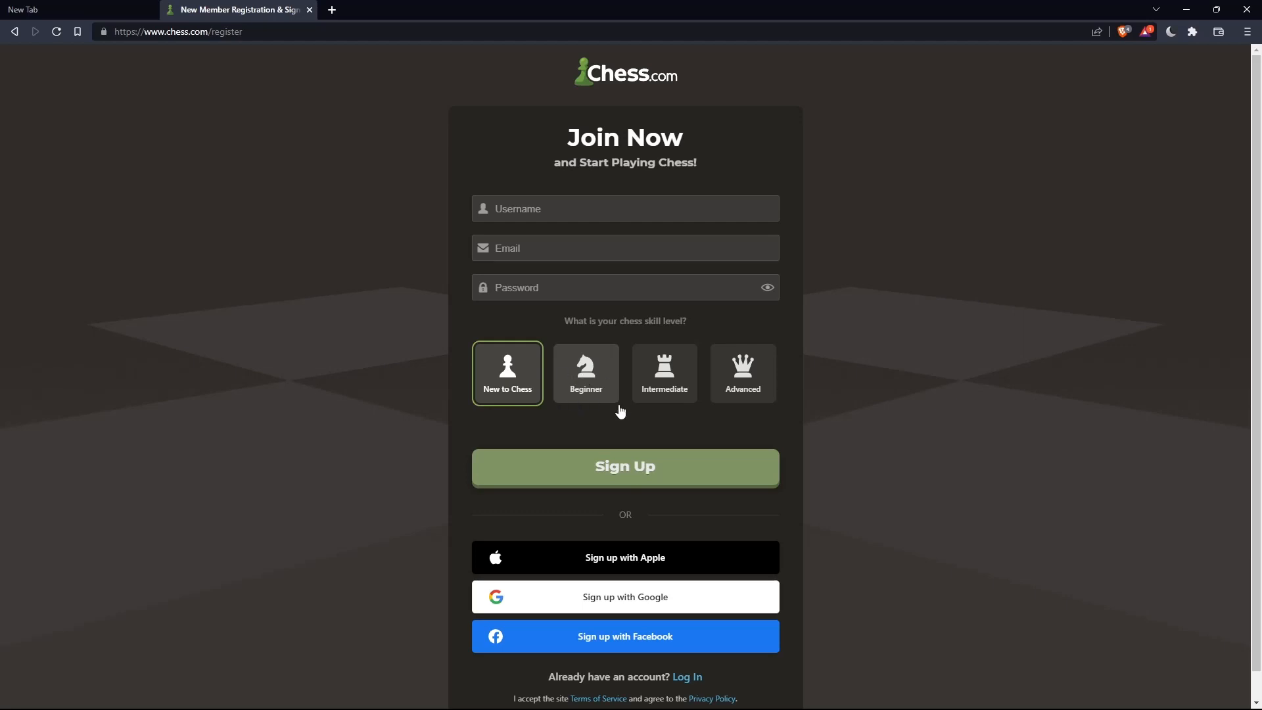
mouse_move(585, 397)
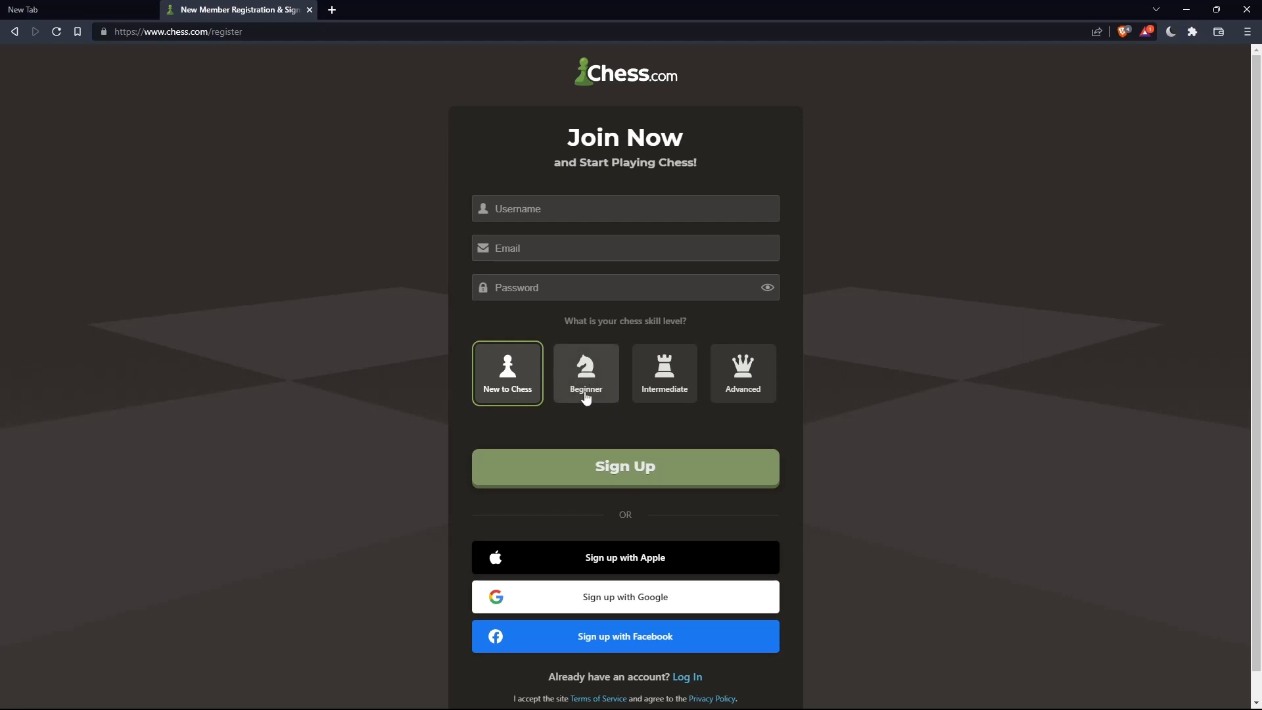
mouse_move(699, 413)
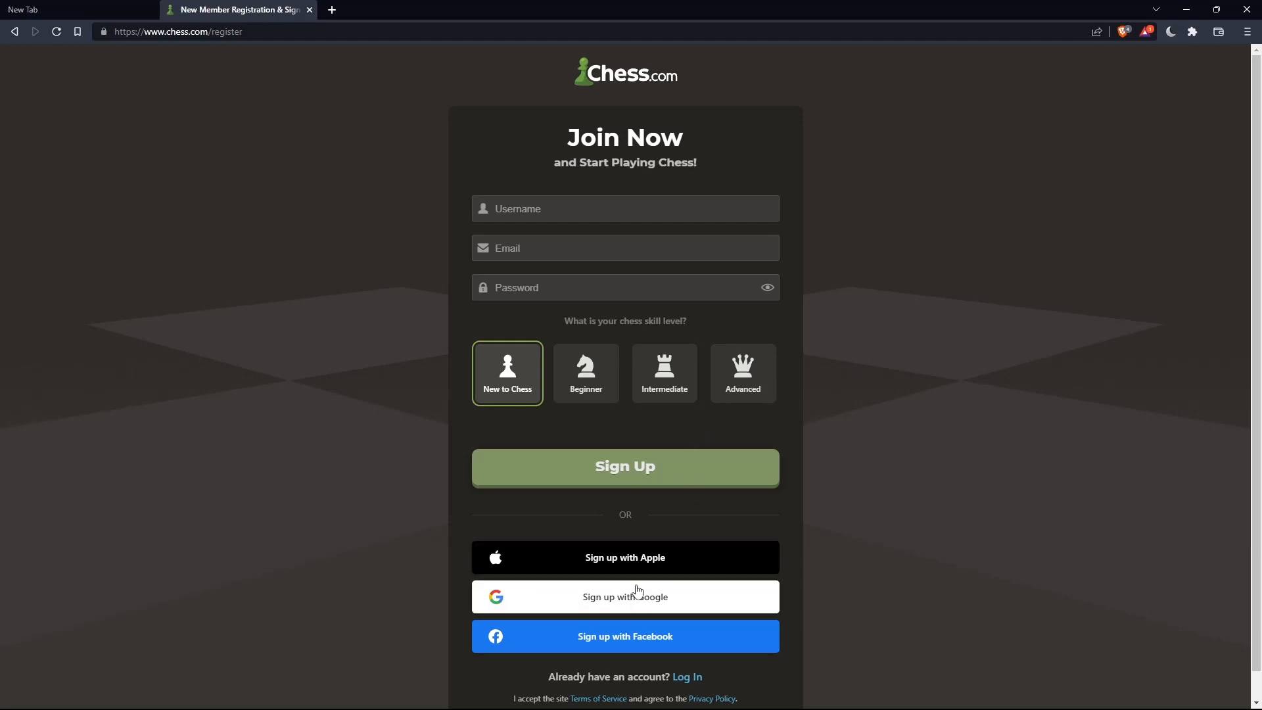
mouse_move(624, 637)
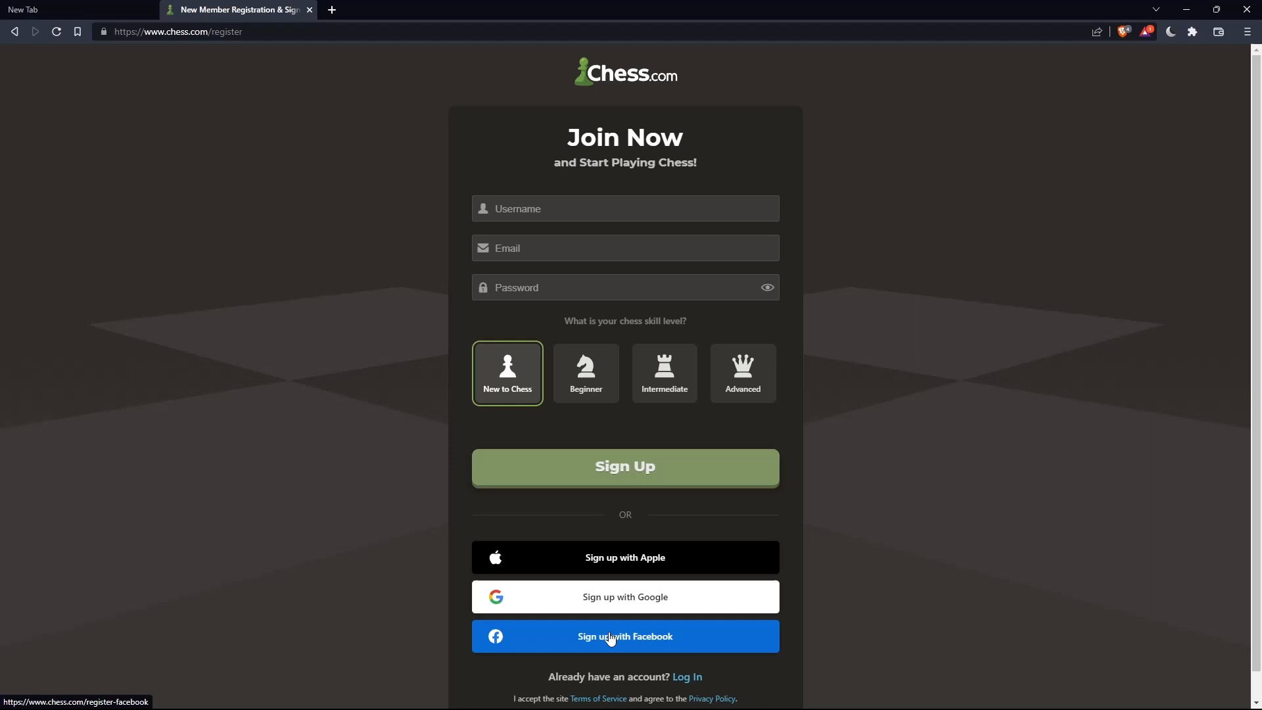
mouse_move(697, 243)
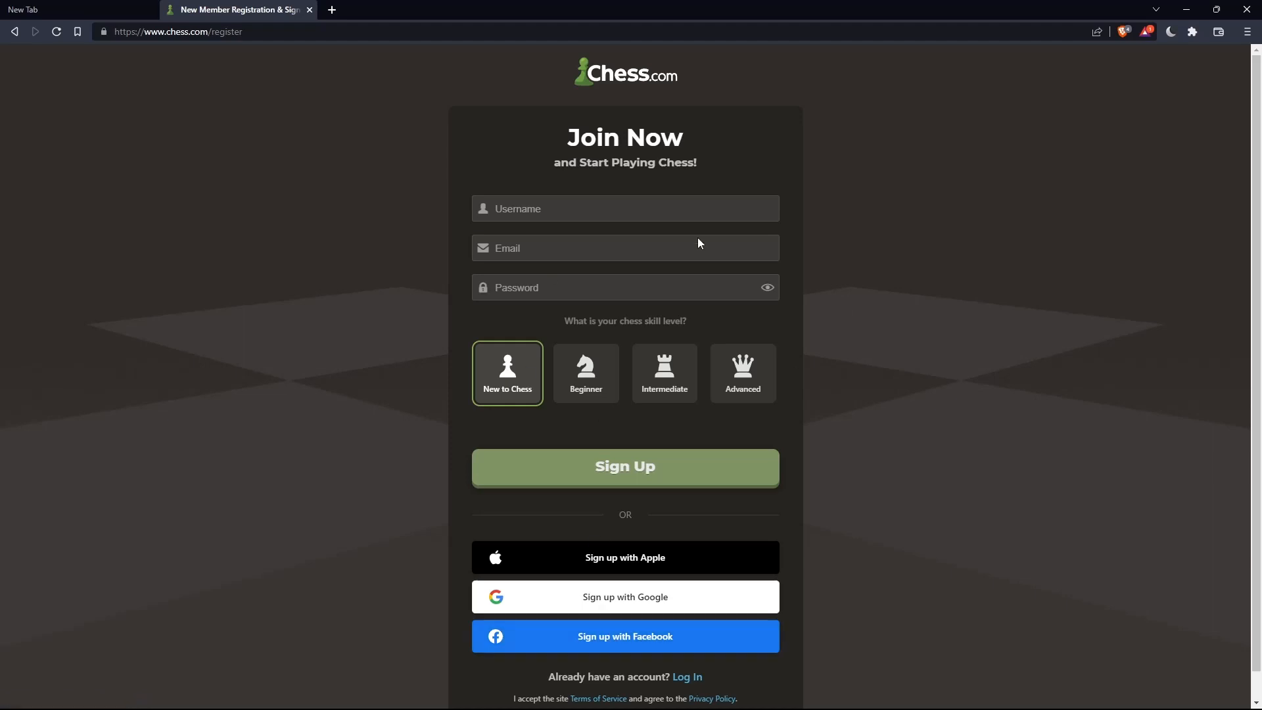
mouse_move(569, 462)
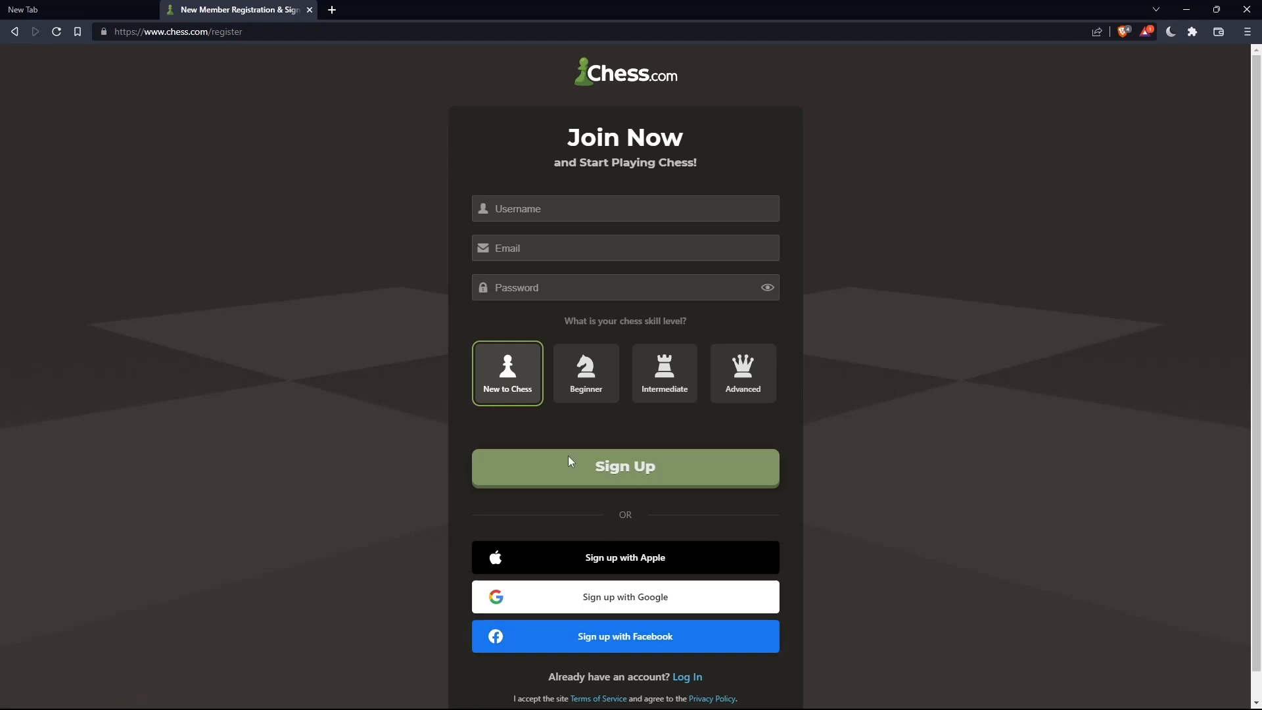
Step: Sign in, go to Learn > Analysis, and start Set Up Position on the board
click(624, 468)
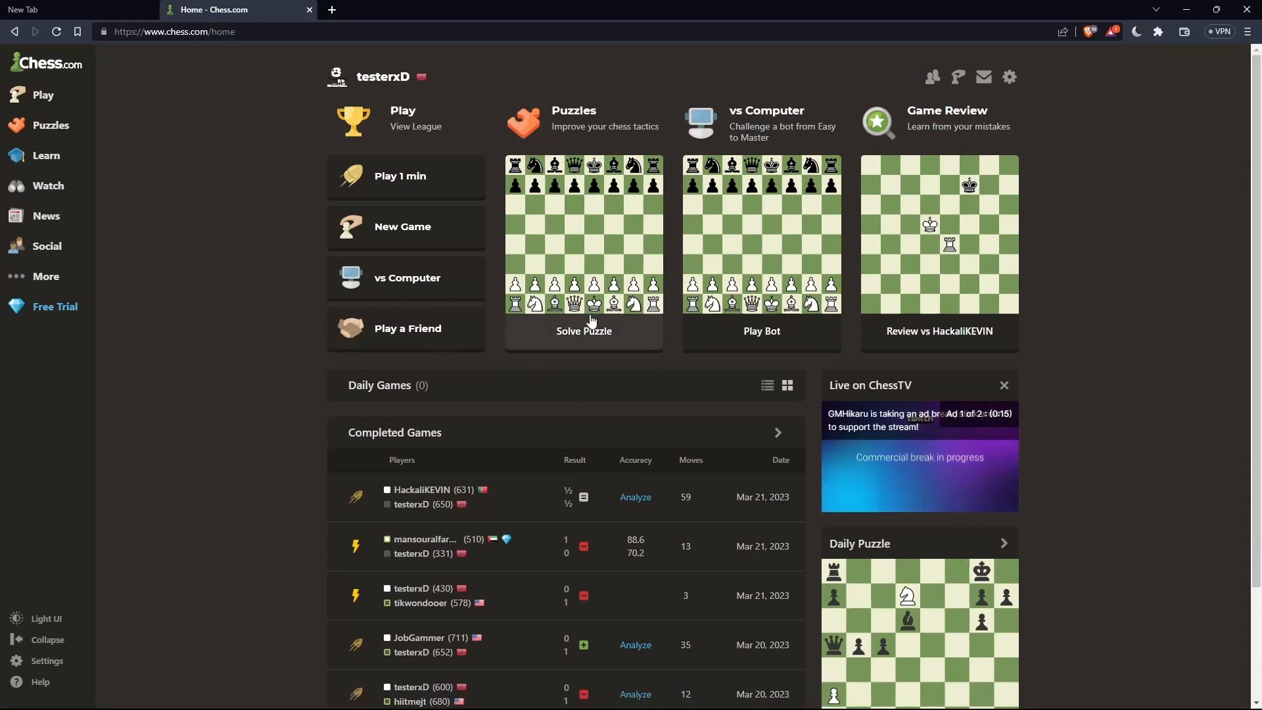
mouse_move(350, 187)
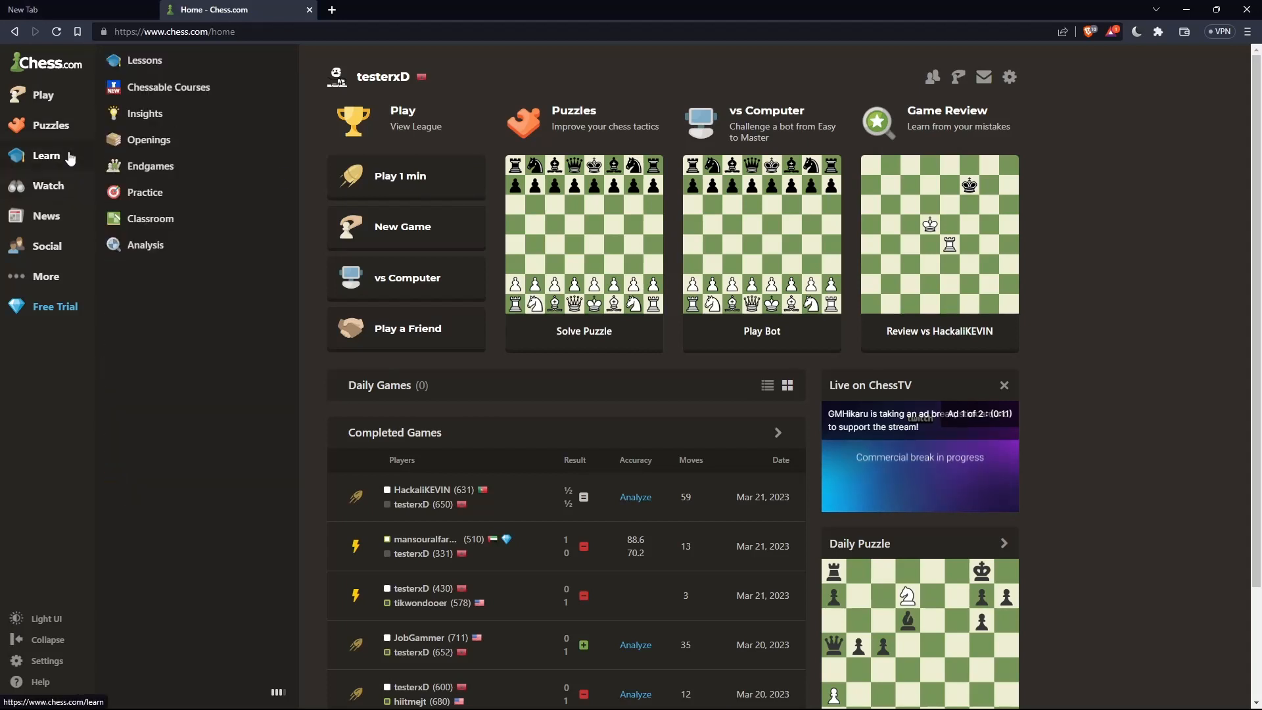
click(146, 244)
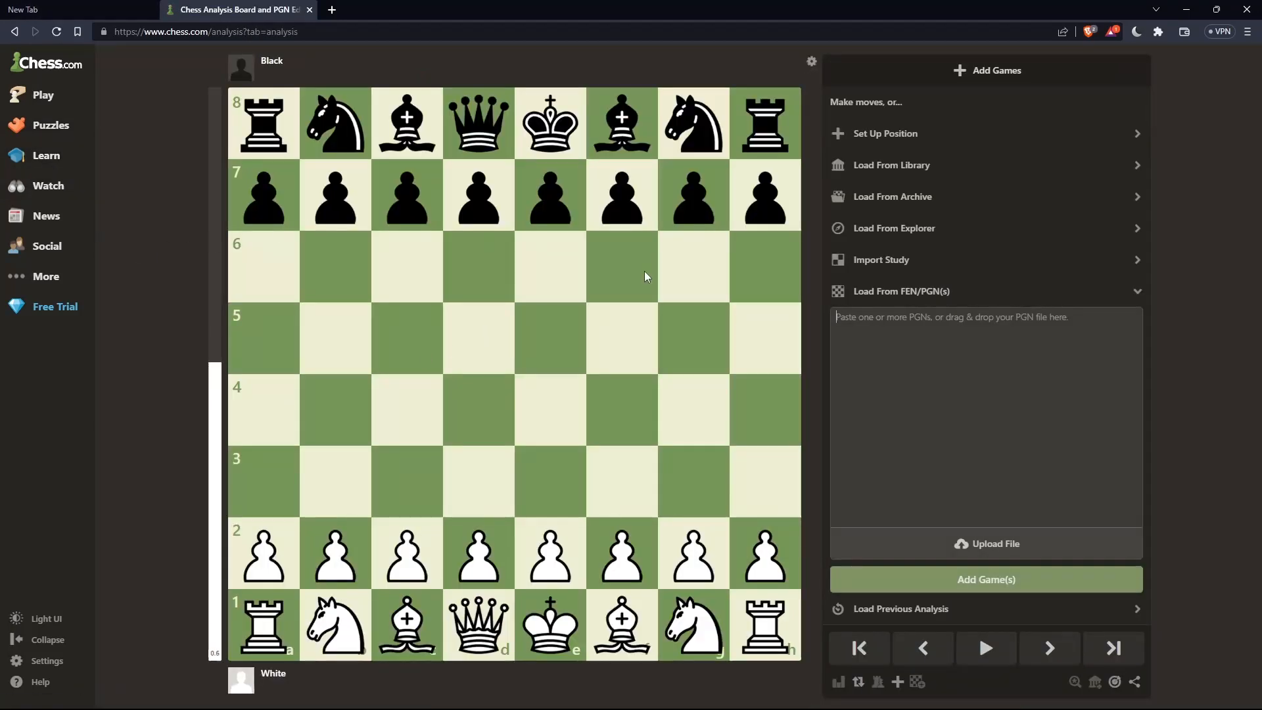
click(883, 133)
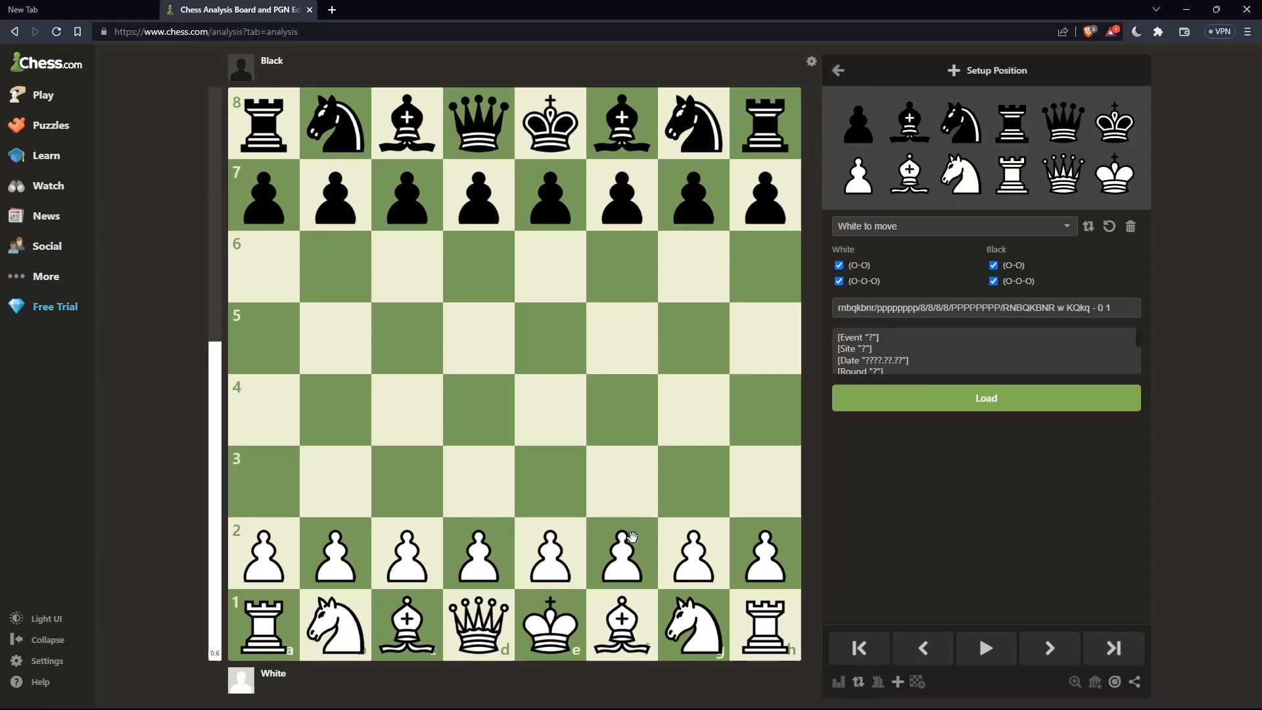